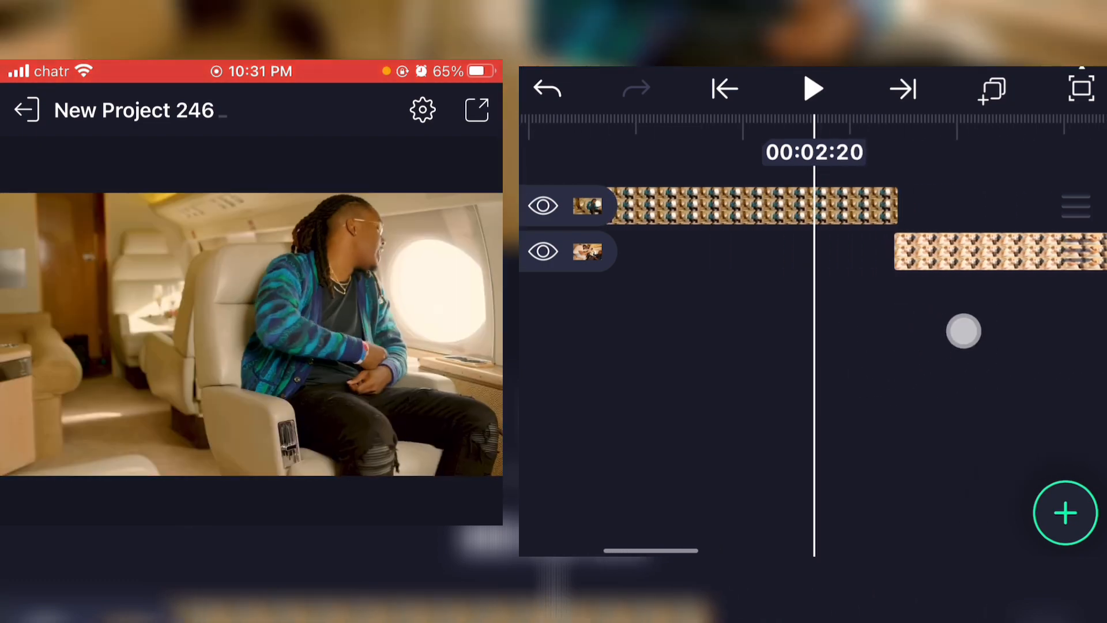
Scrub the timeline so the playhead rests at 00:02:42, the cut between the clips
scroll("right", 3)
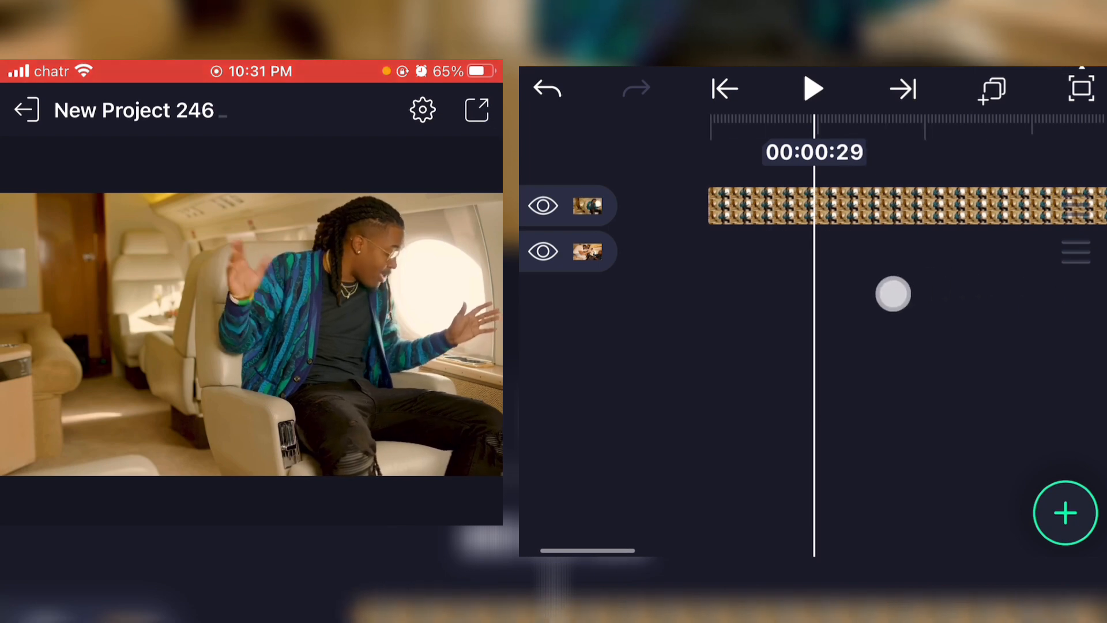
scroll("right", 3)
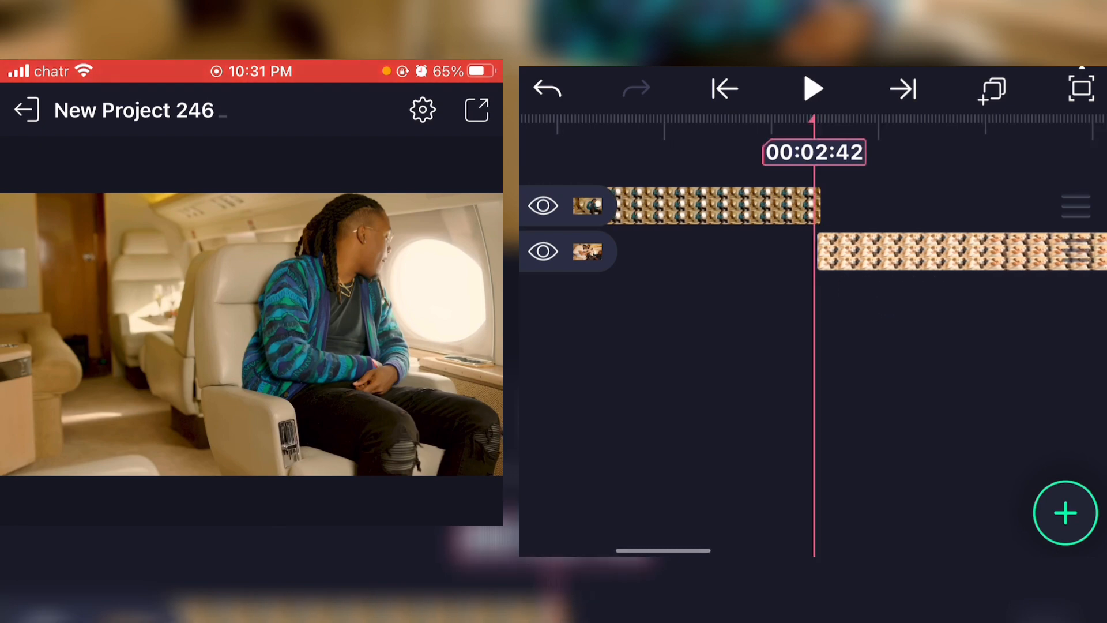
Export the current frame at 00:02:42 as a PNG and save it to the device
left_click(477, 111)
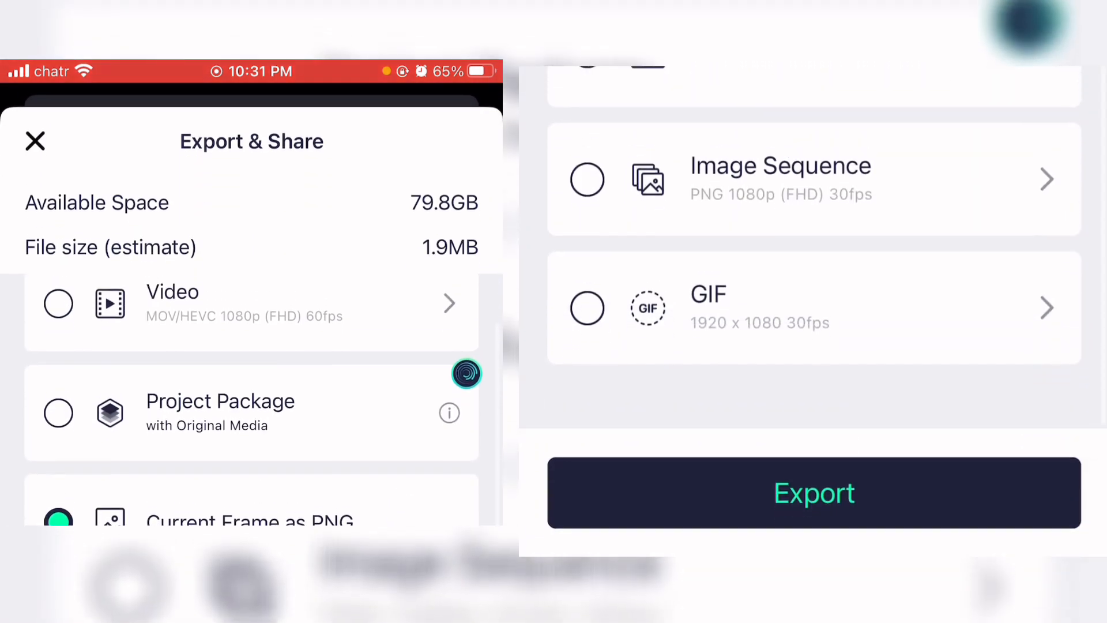
left_click(813, 492)
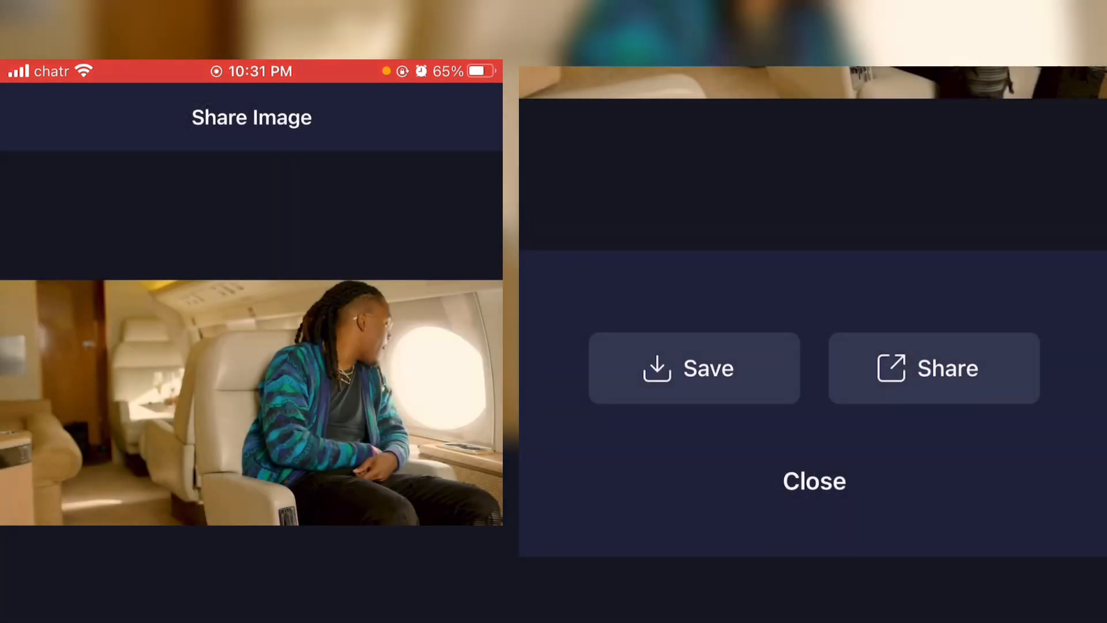
left_click(813, 481)
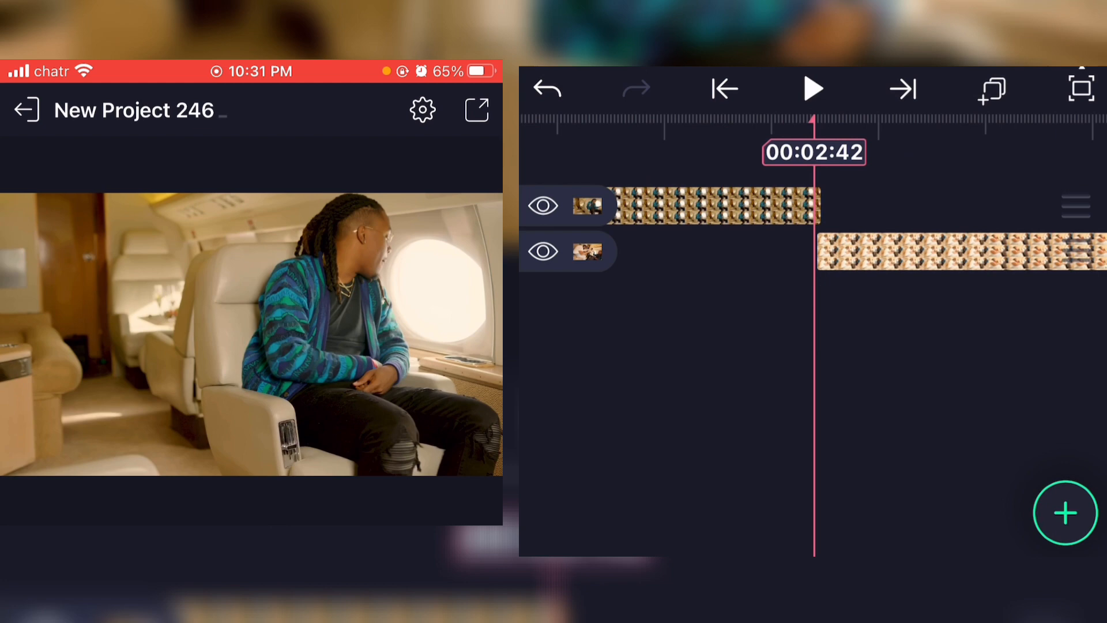
Add the saved PNG still as a new top layer at 00:02:42 and start adding another layer
left_click(1064, 513)
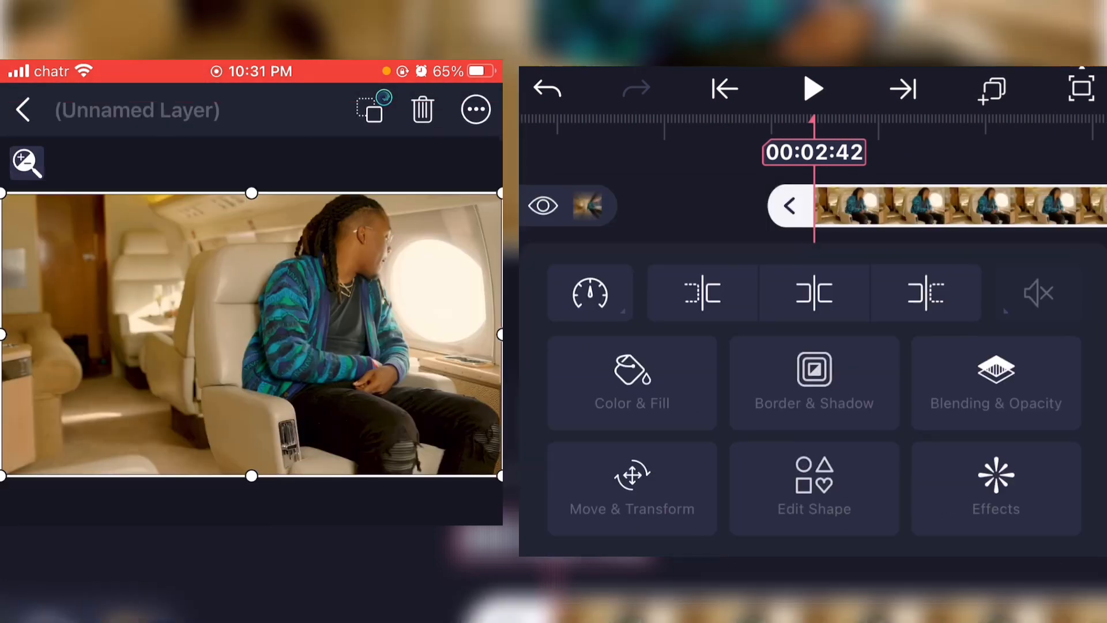
left_click(23, 110)
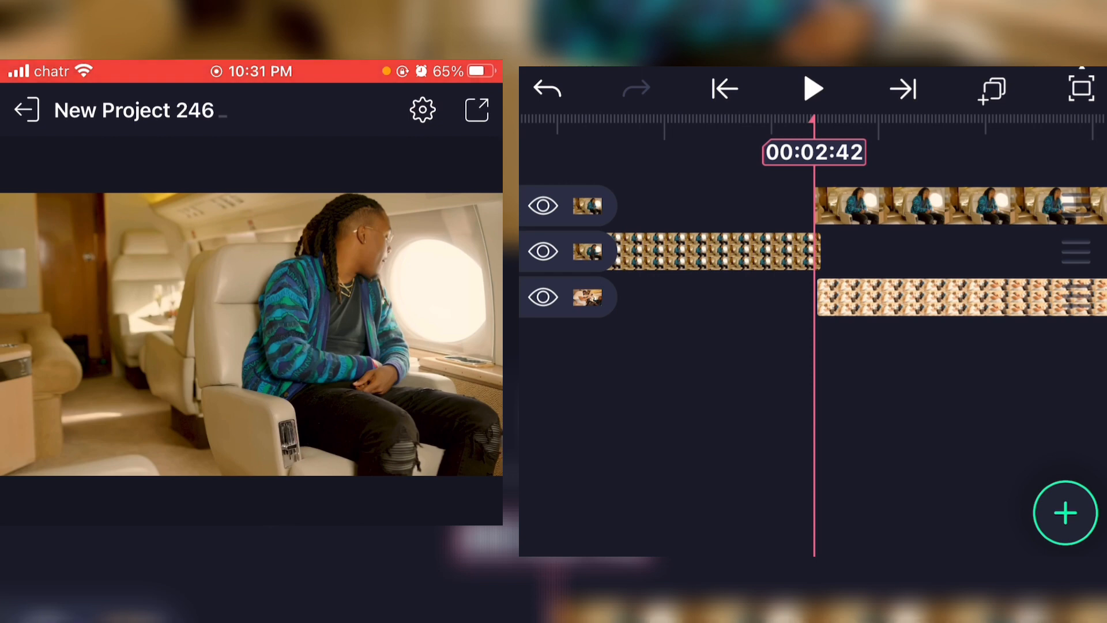
left_click(1064, 512)
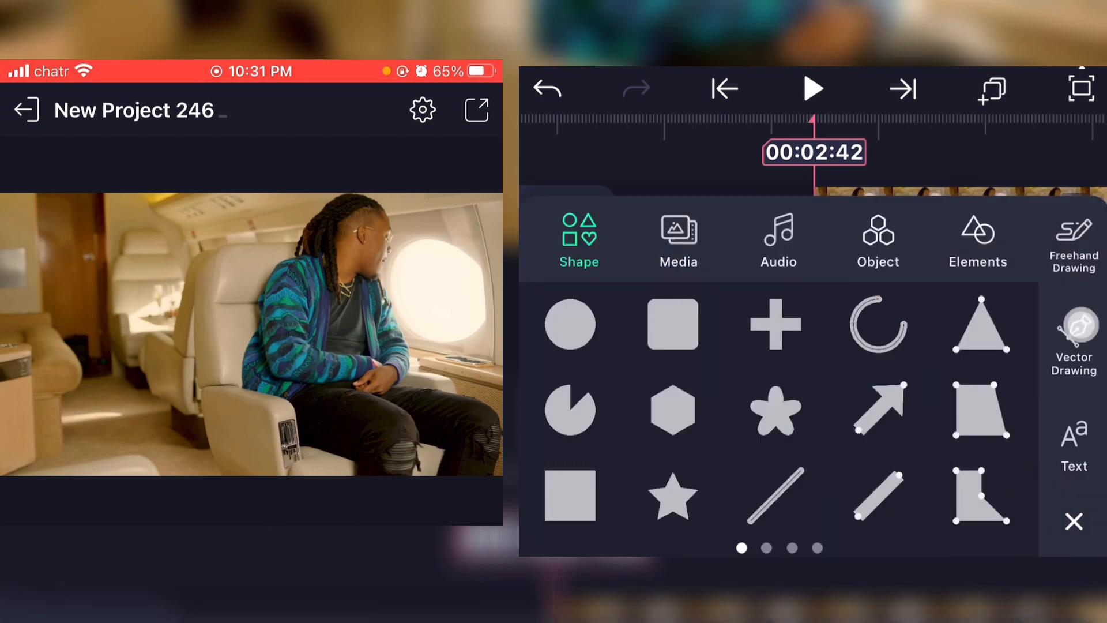
Add a light green shape and fit its outline points to the round airplane window
left_click(1074, 333)
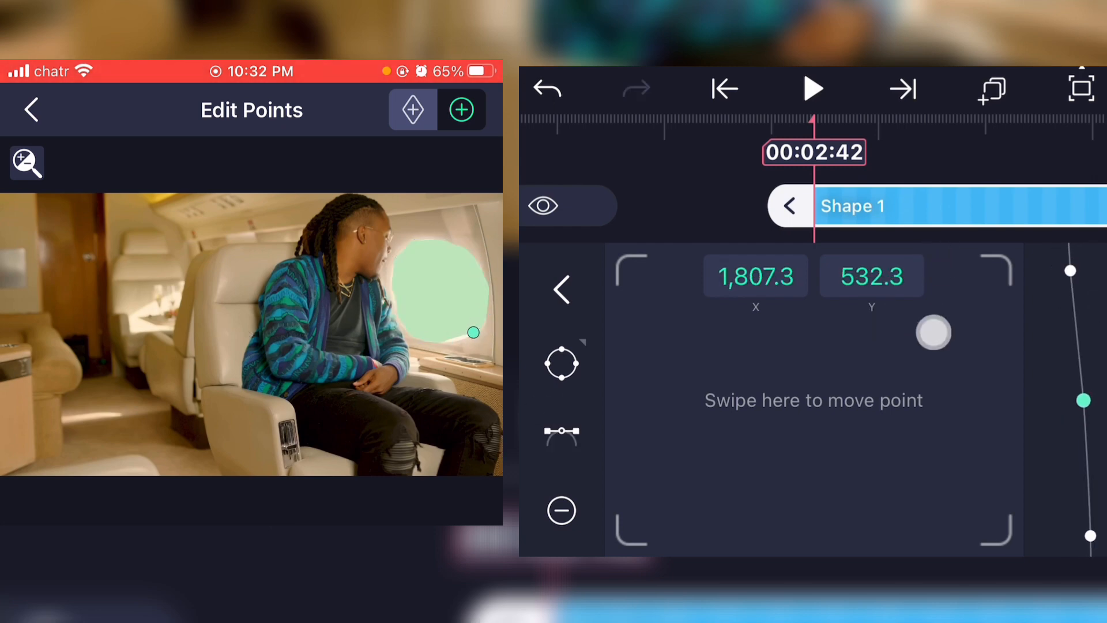
left_click(32, 110)
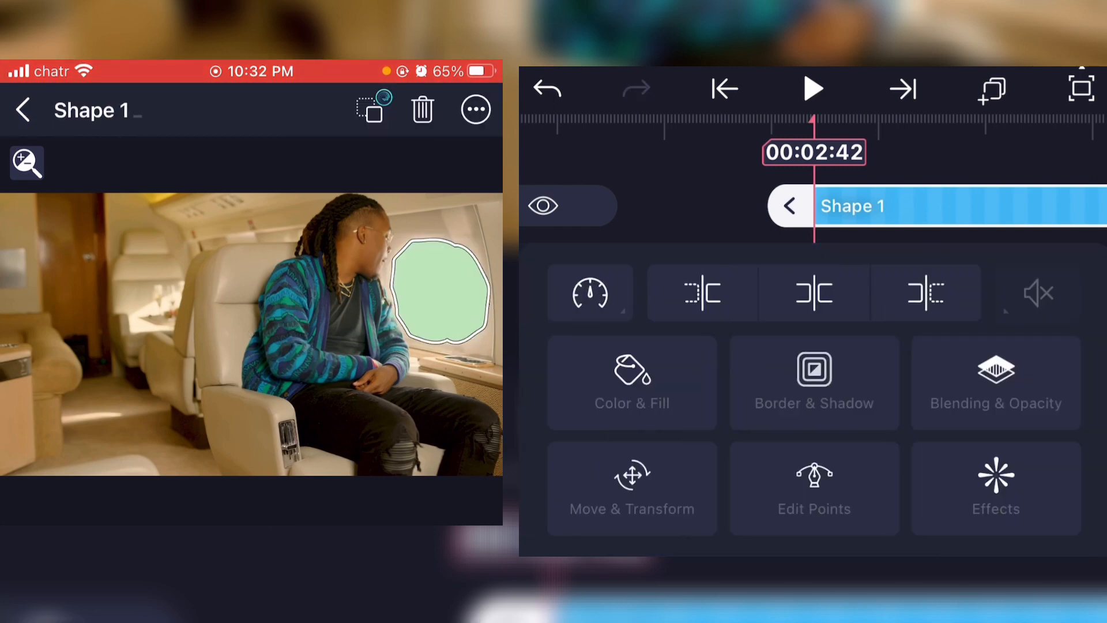
left_click(995, 382)
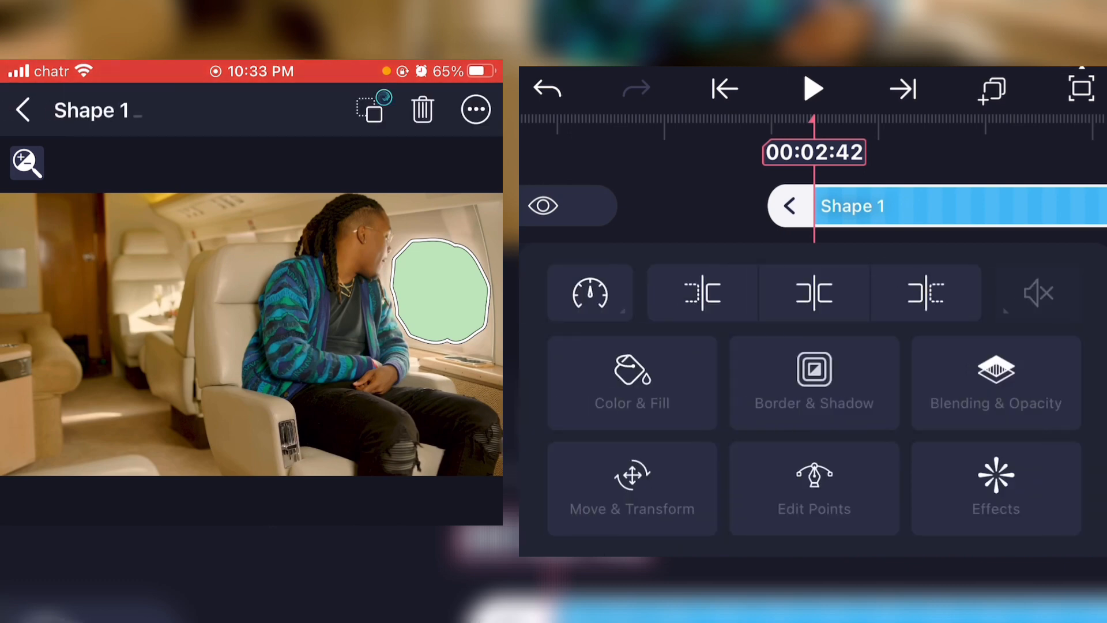
Set Shape 1's mask blending to Exclude so the window becomes a transparent hole
left_click(995, 382)
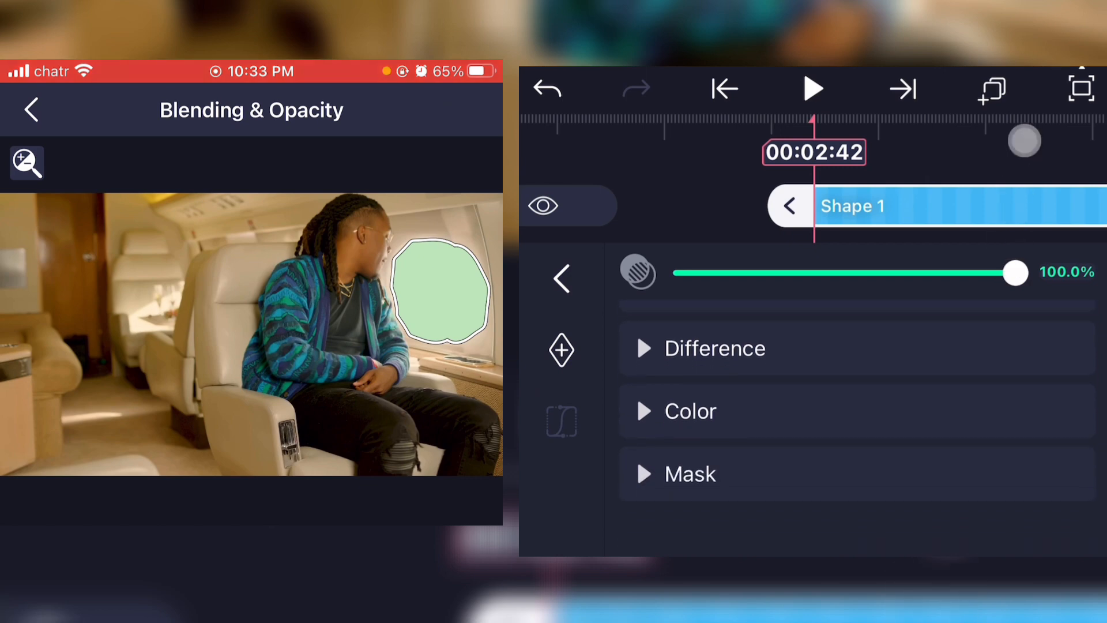
left_click(690, 474)
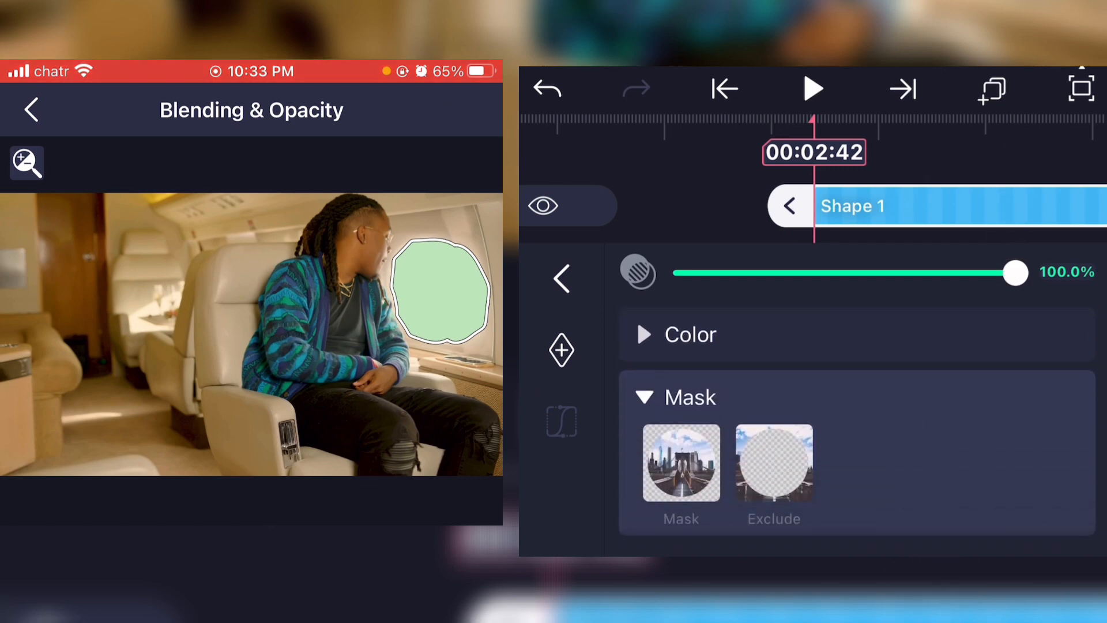
left_click(773, 462)
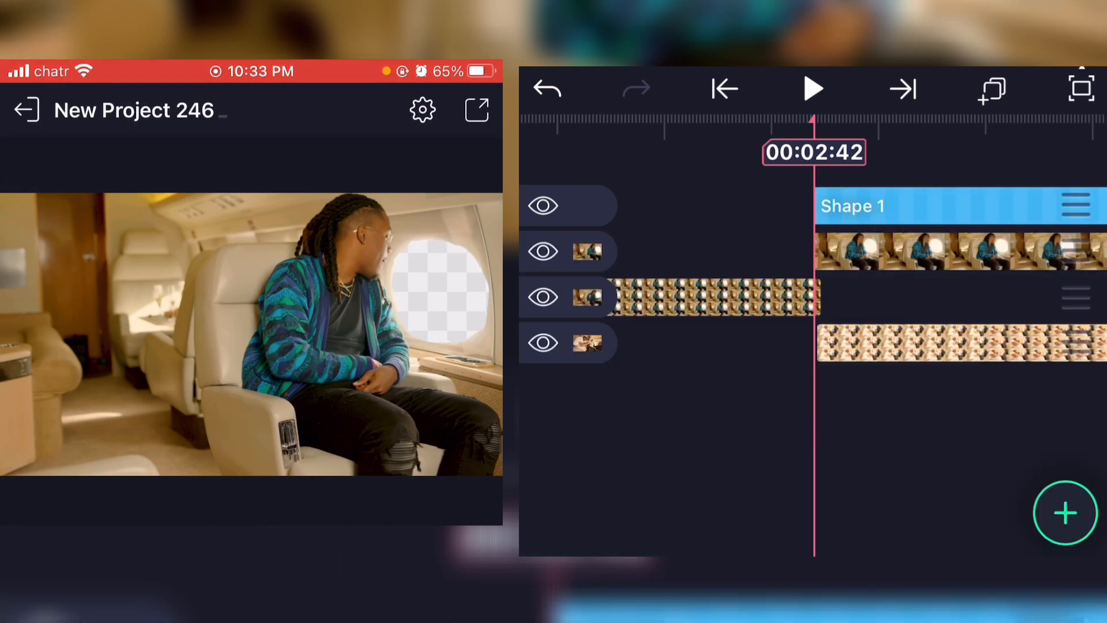
Select the still frame and Shape 1 together and combine them into Group 1
left_click(569, 252)
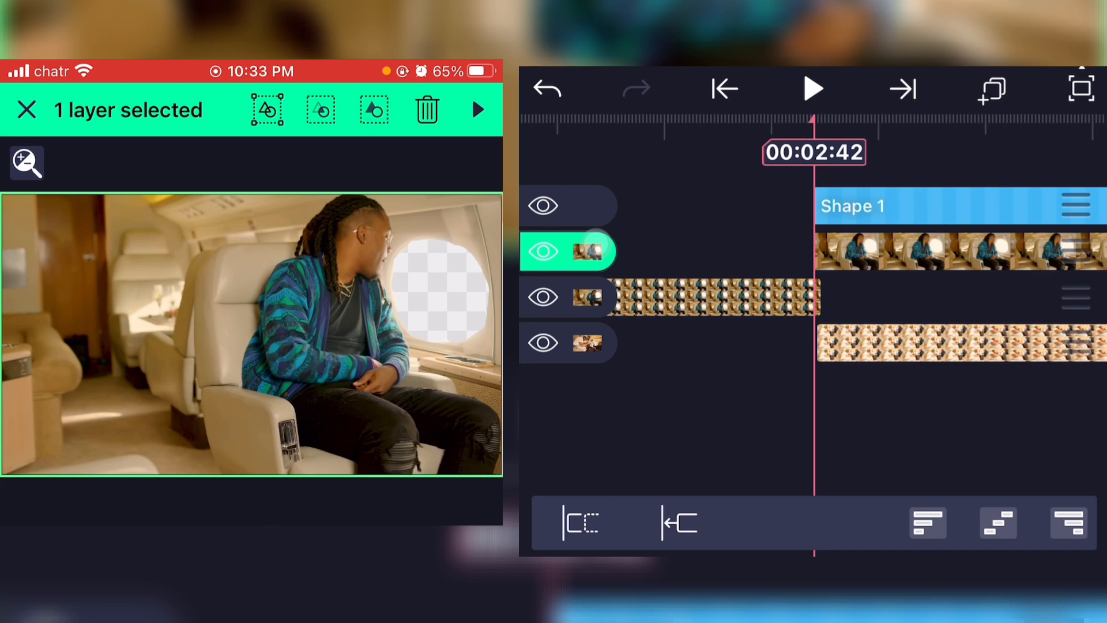
left_click(568, 205)
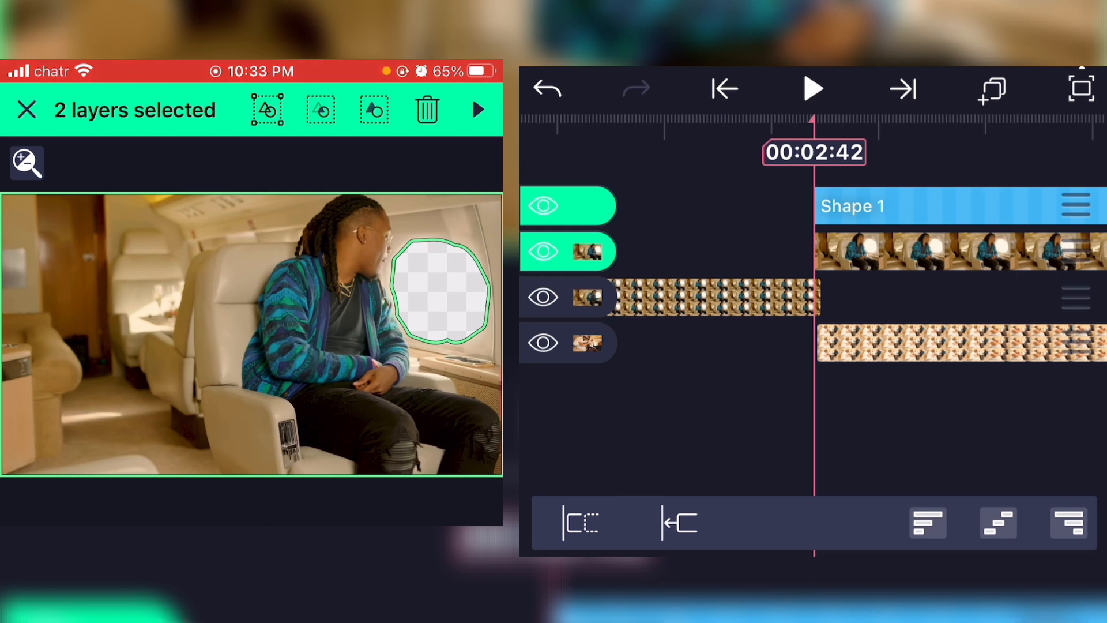
left_click(26, 110)
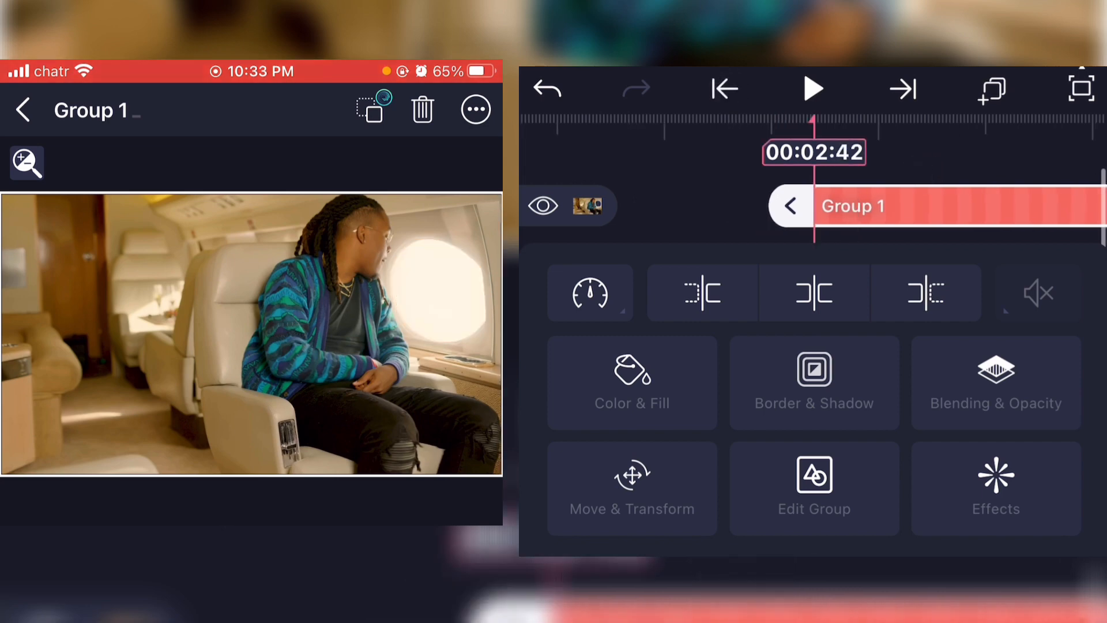
Keyframe Group 1's X/Y position and Z depth to about -336 for a zoom through the window
left_click(630, 486)
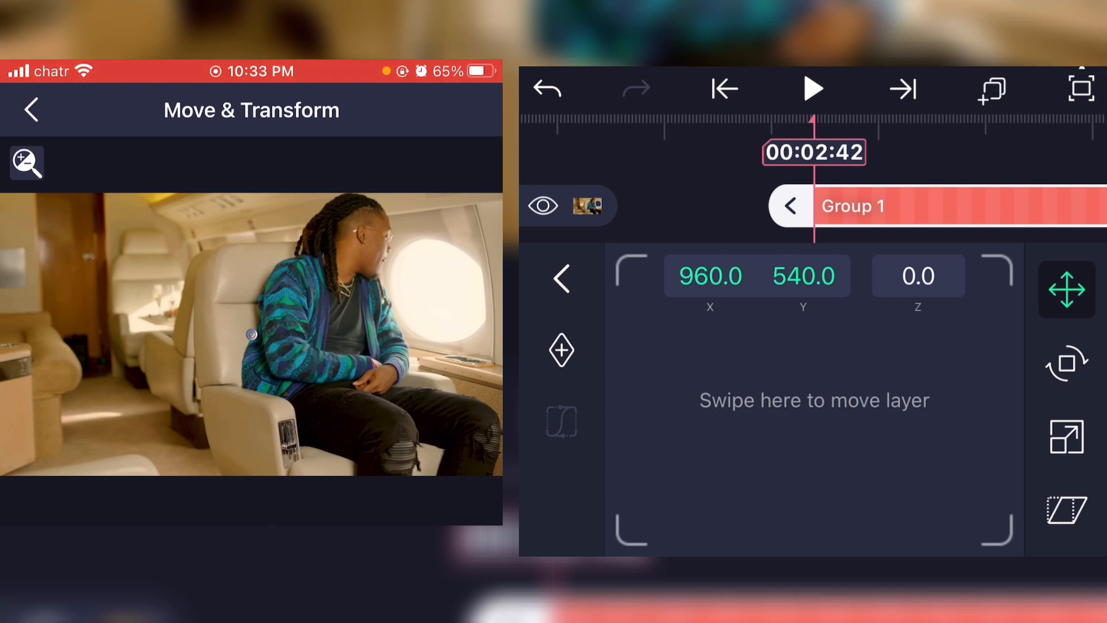
left_click(917, 276)
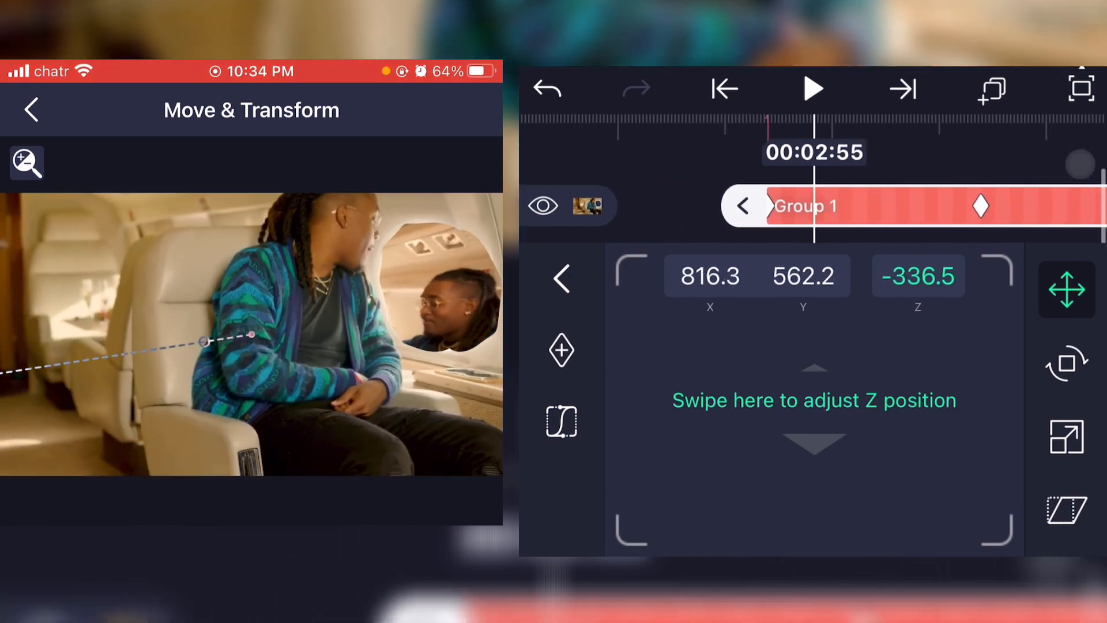
left_click(32, 109)
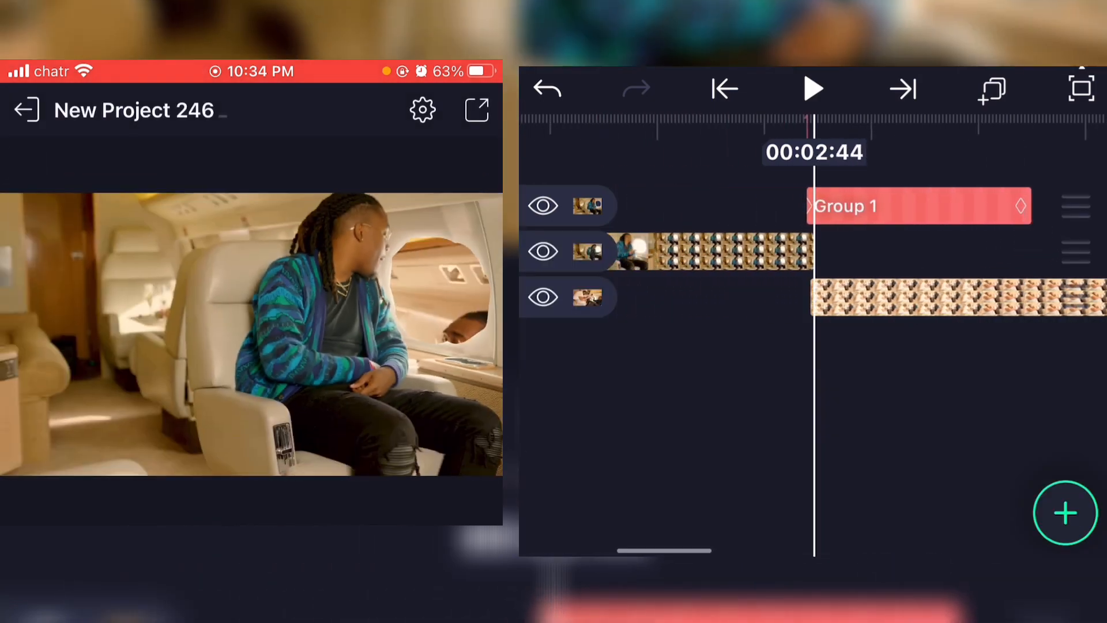
Add a Motion Blur effect to Group 1, searching the effects for 'mot'
left_click(918, 205)
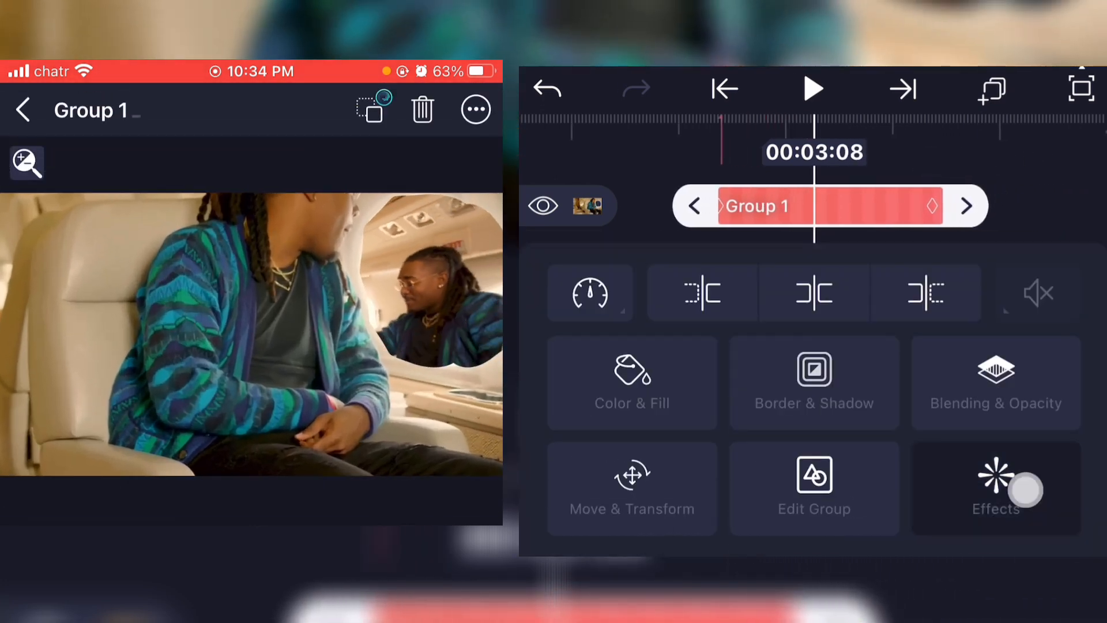
left_click(995, 487)
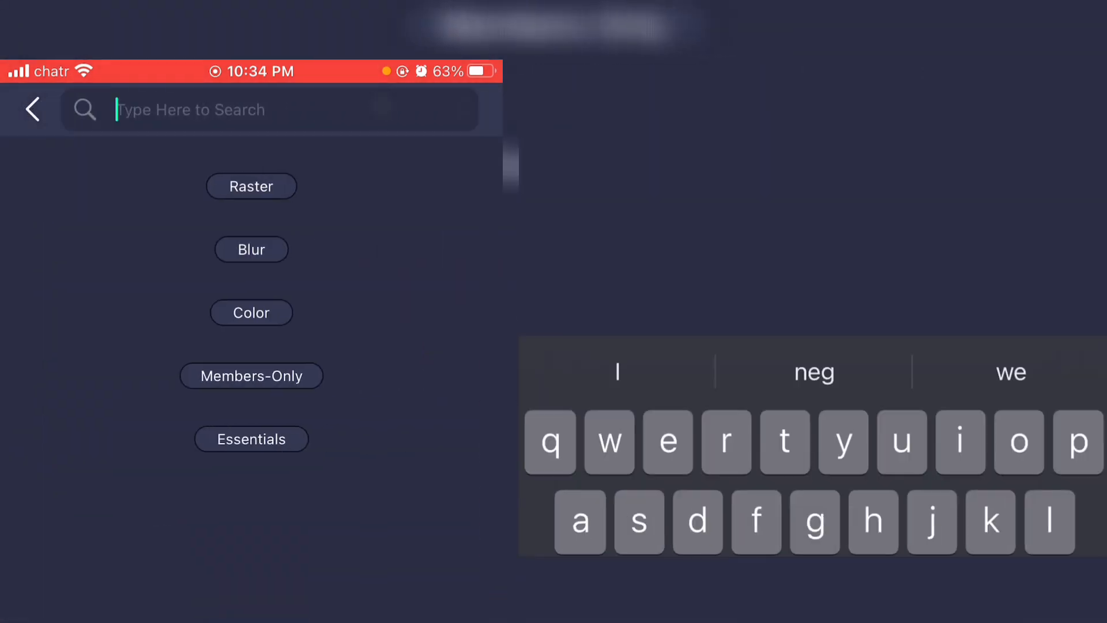
type("mot")
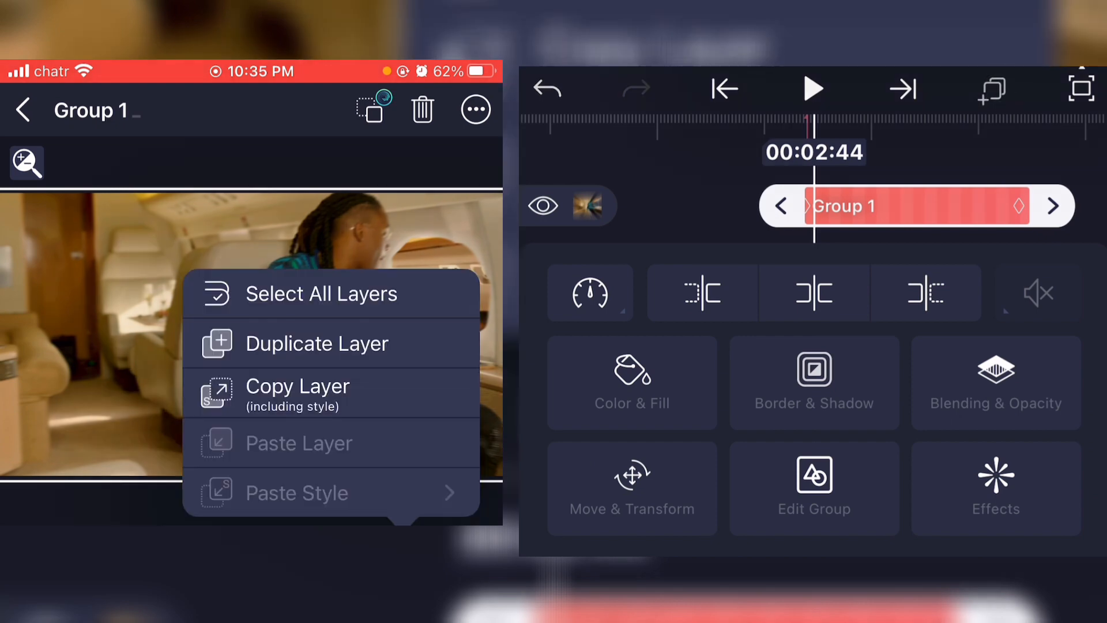
Duplicate Group 1 three times (Copy, Copy 2, Copy 3) and stagger the copies slightly later
left_click(318, 343)
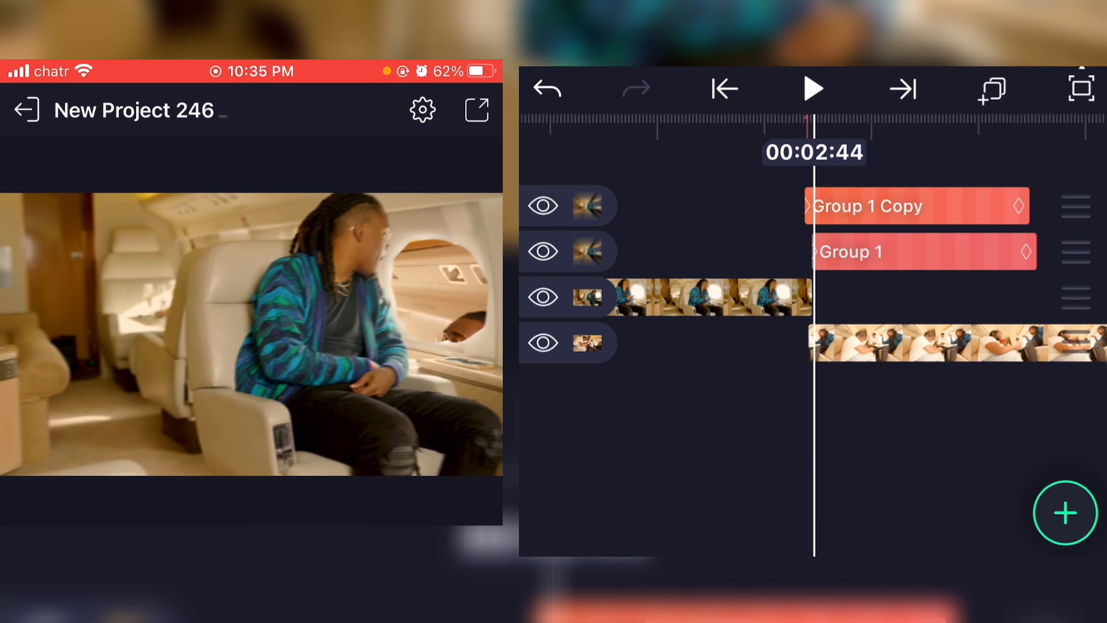
left_click(922, 252)
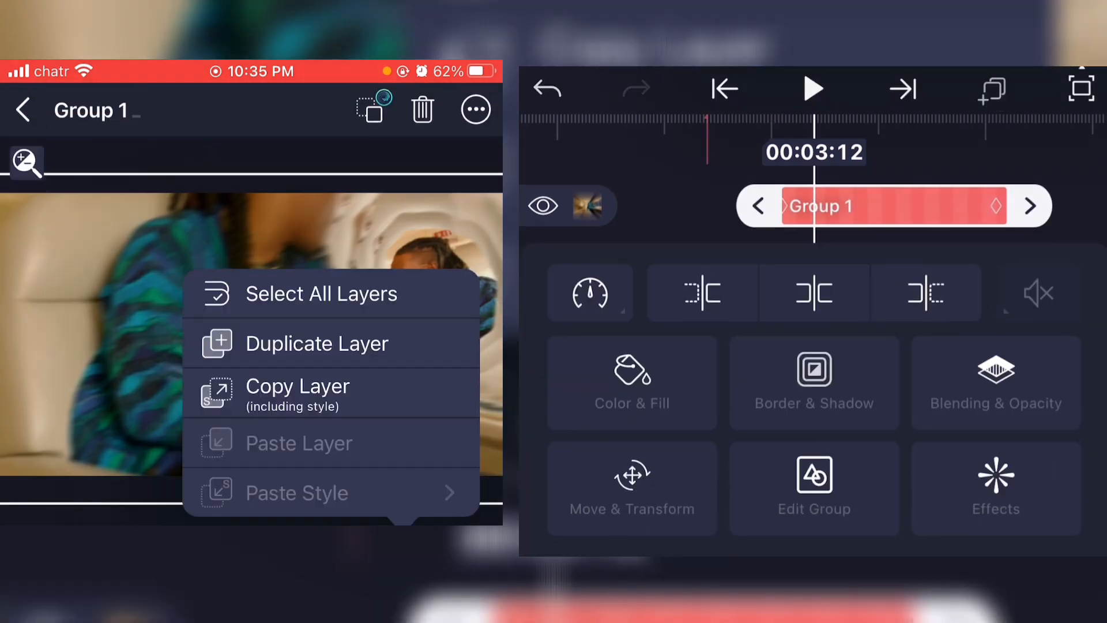
left_click(317, 344)
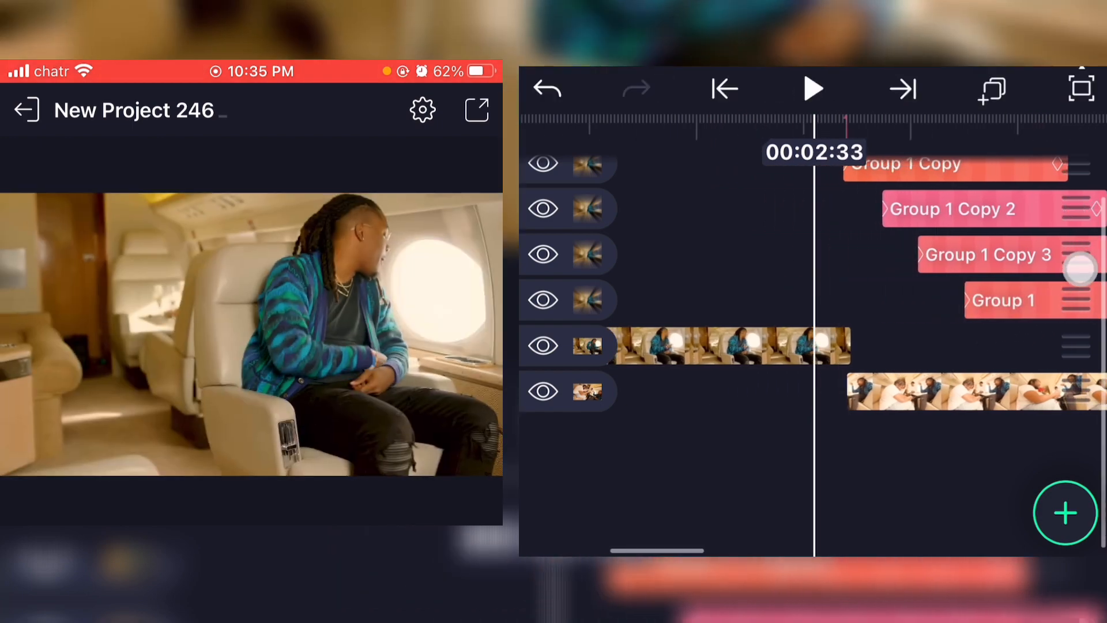
scroll("right", 3)
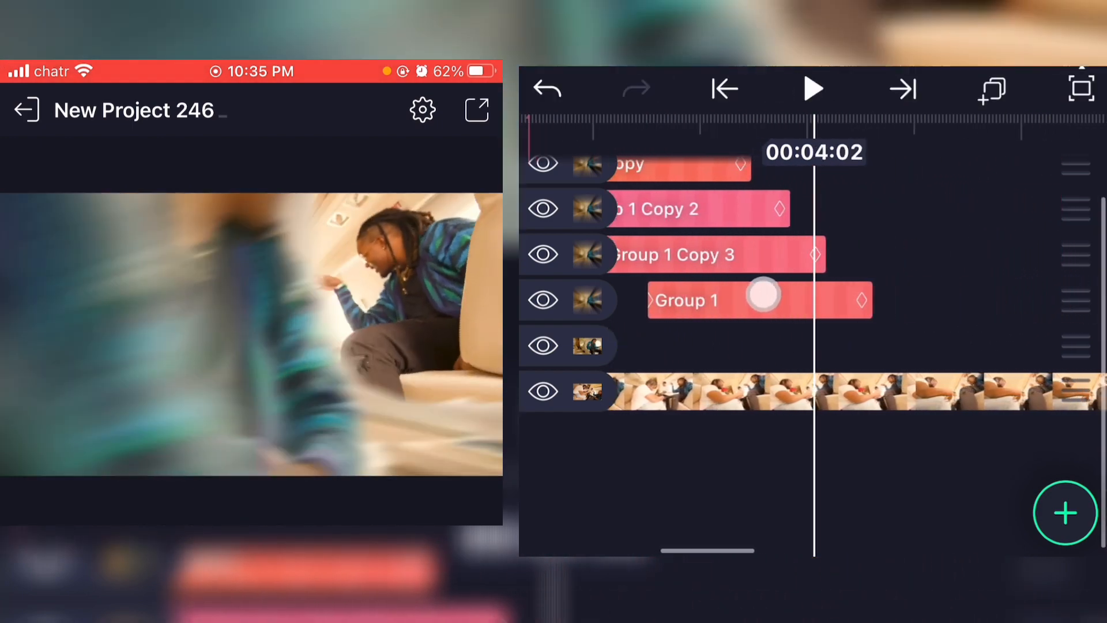
left_click(813, 89)
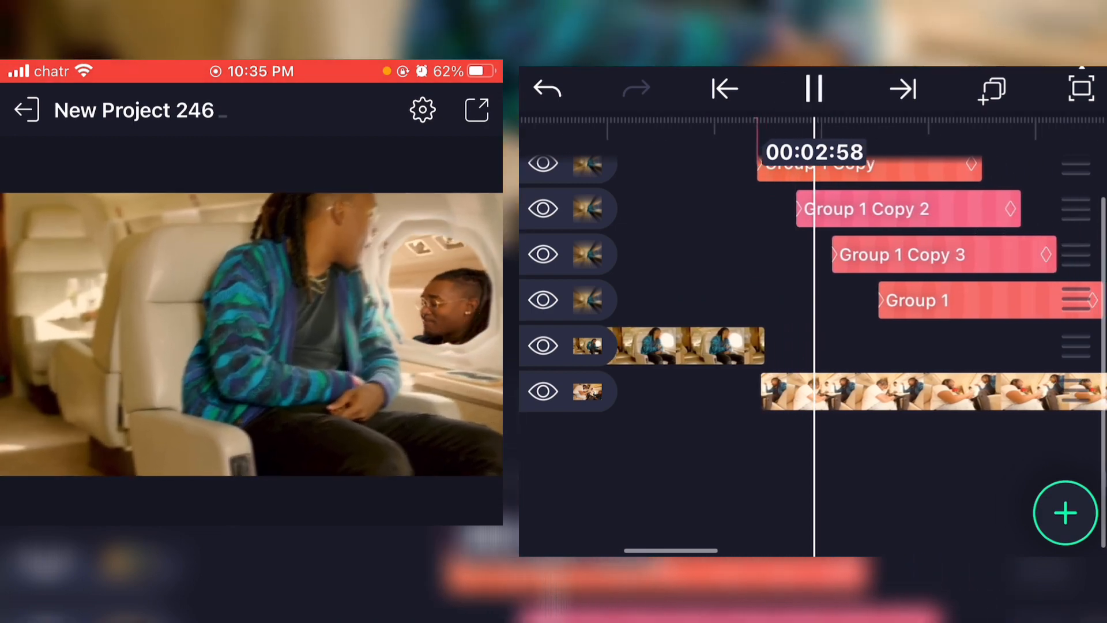
left_click(813, 89)
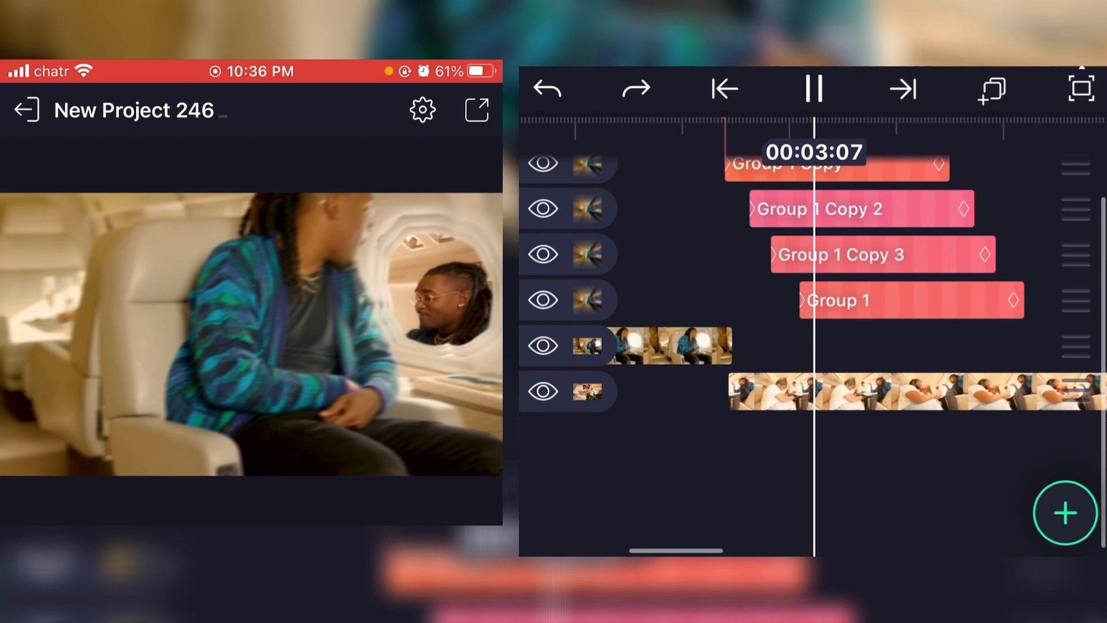
left_click(813, 89)
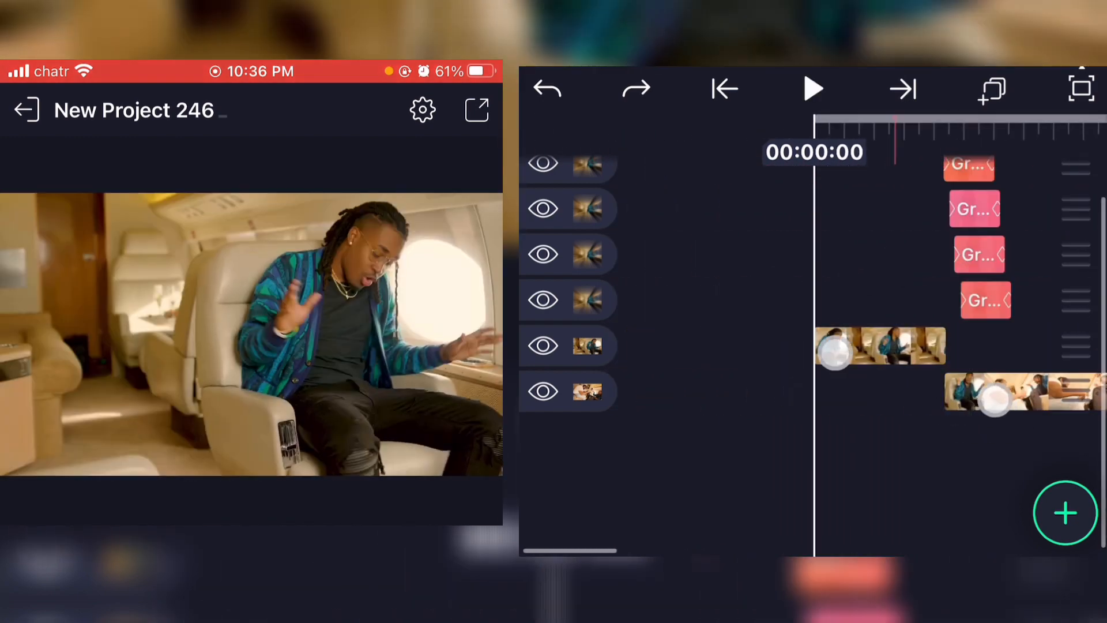
left_click(813, 89)
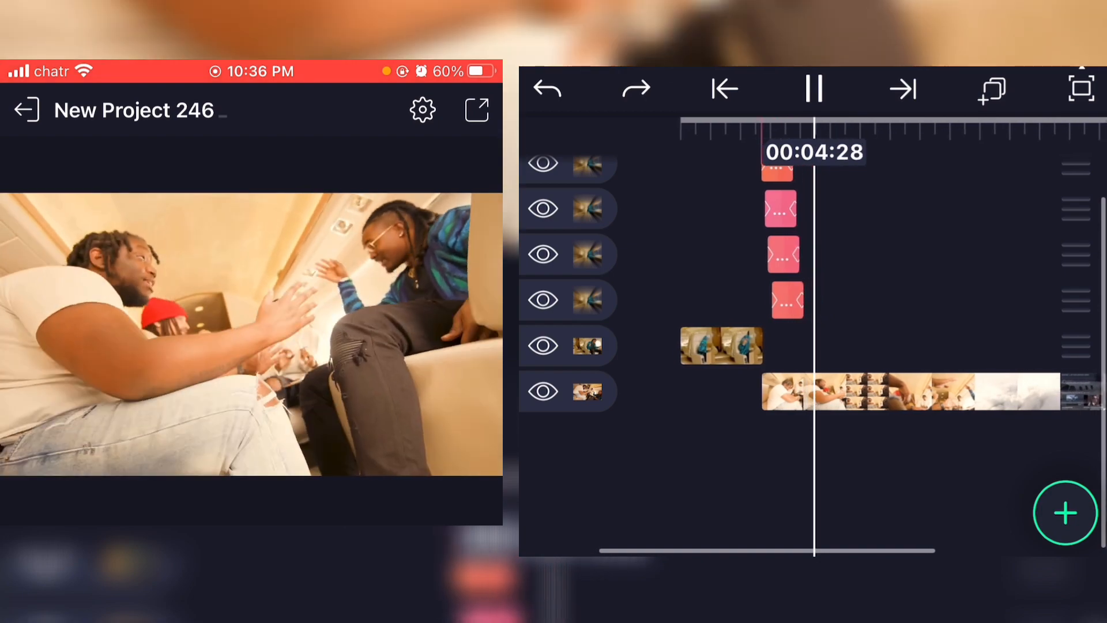
left_click(813, 89)
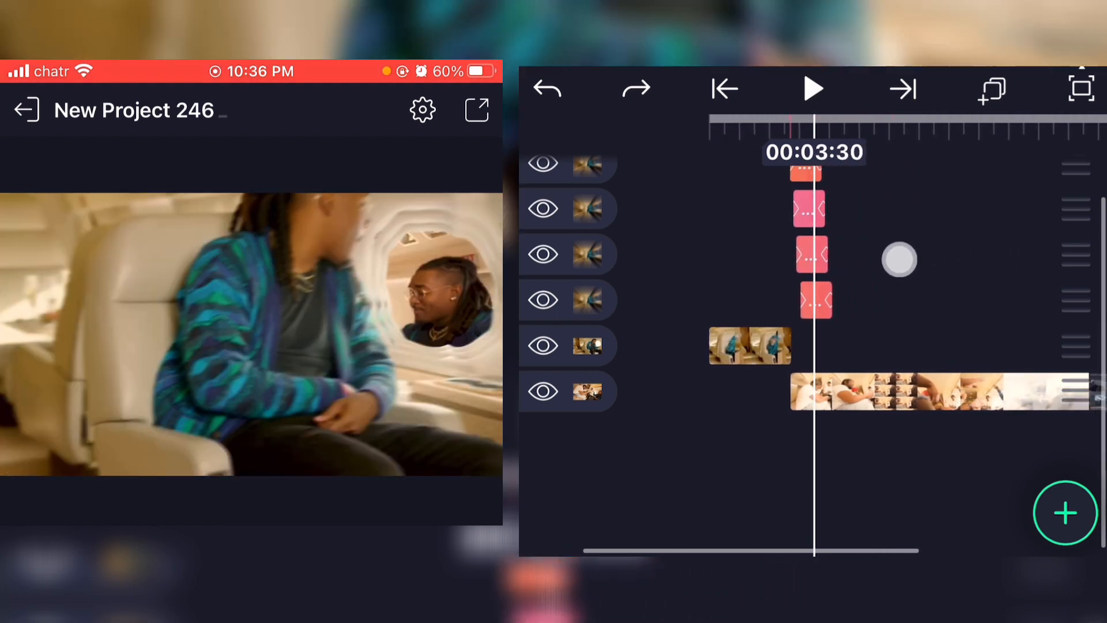
left_click(725, 89)
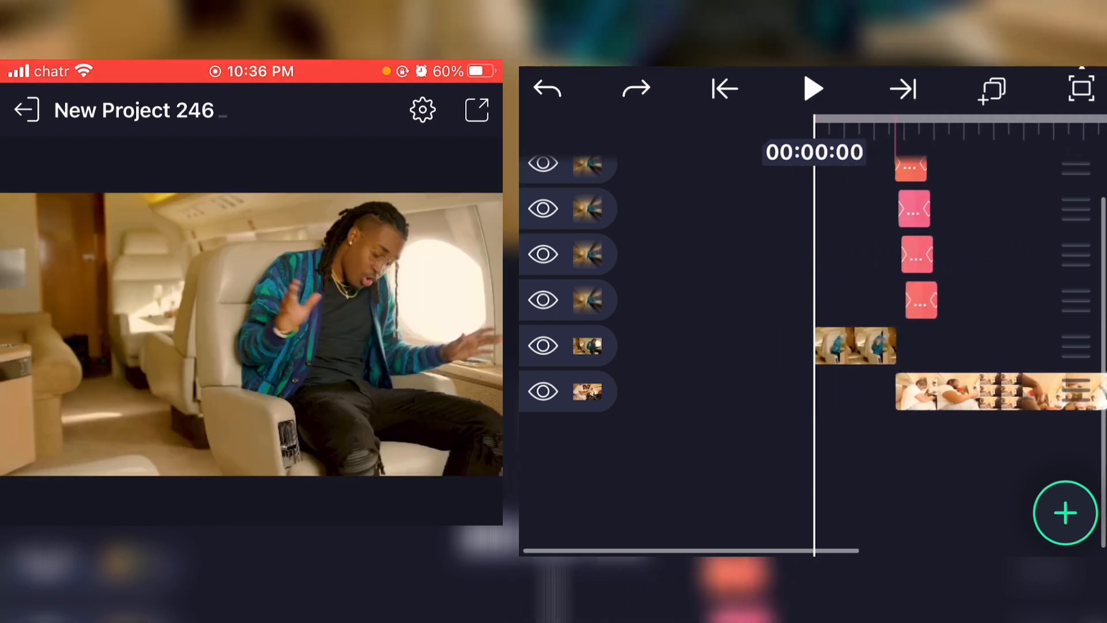